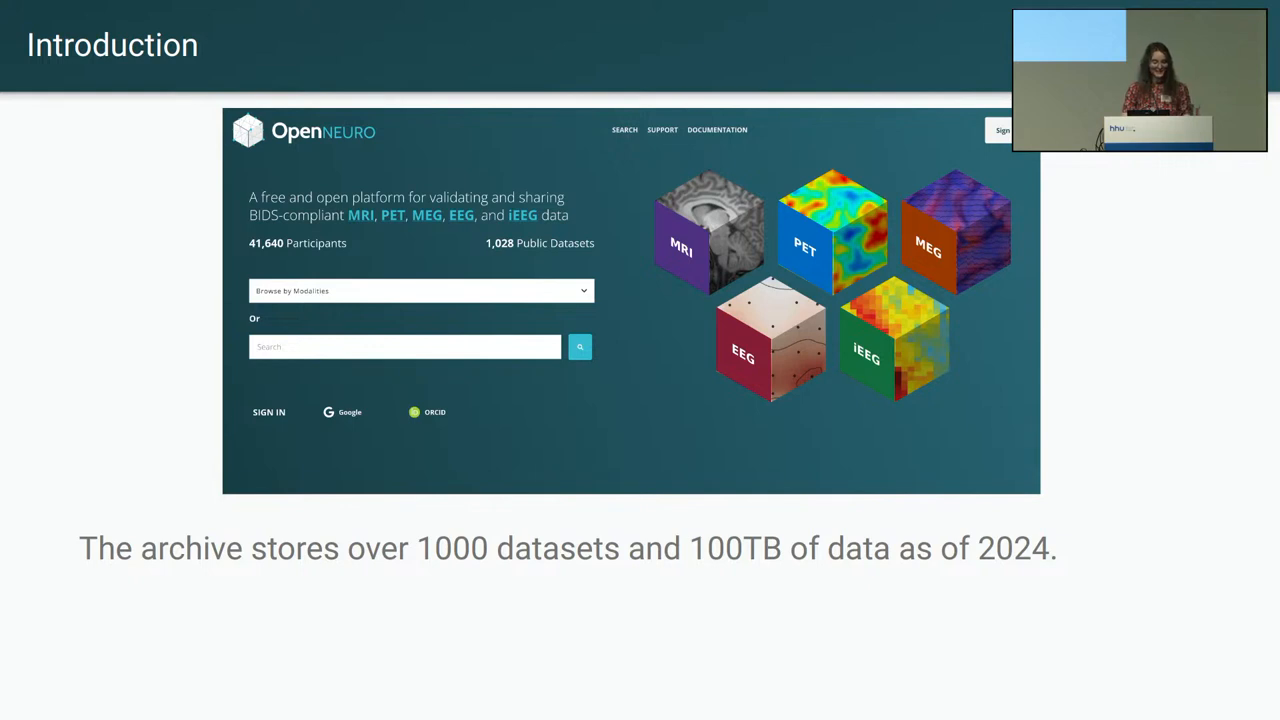
key("Right")
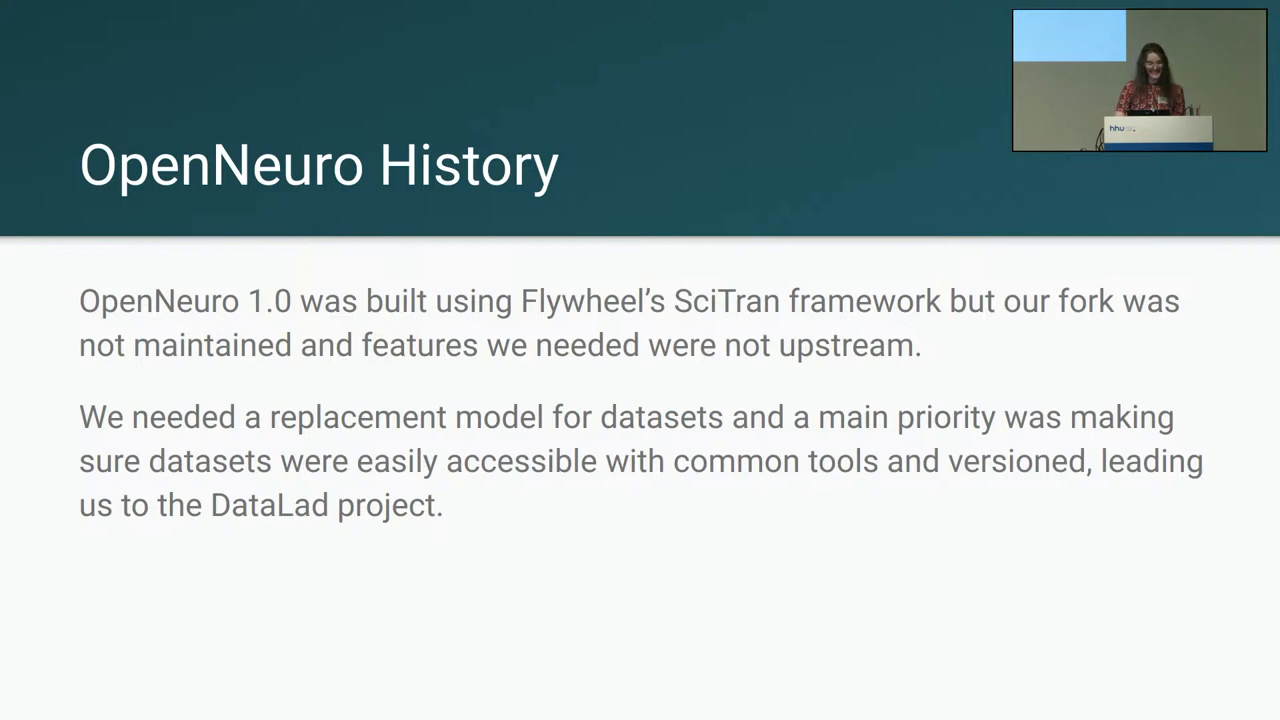
key("right")
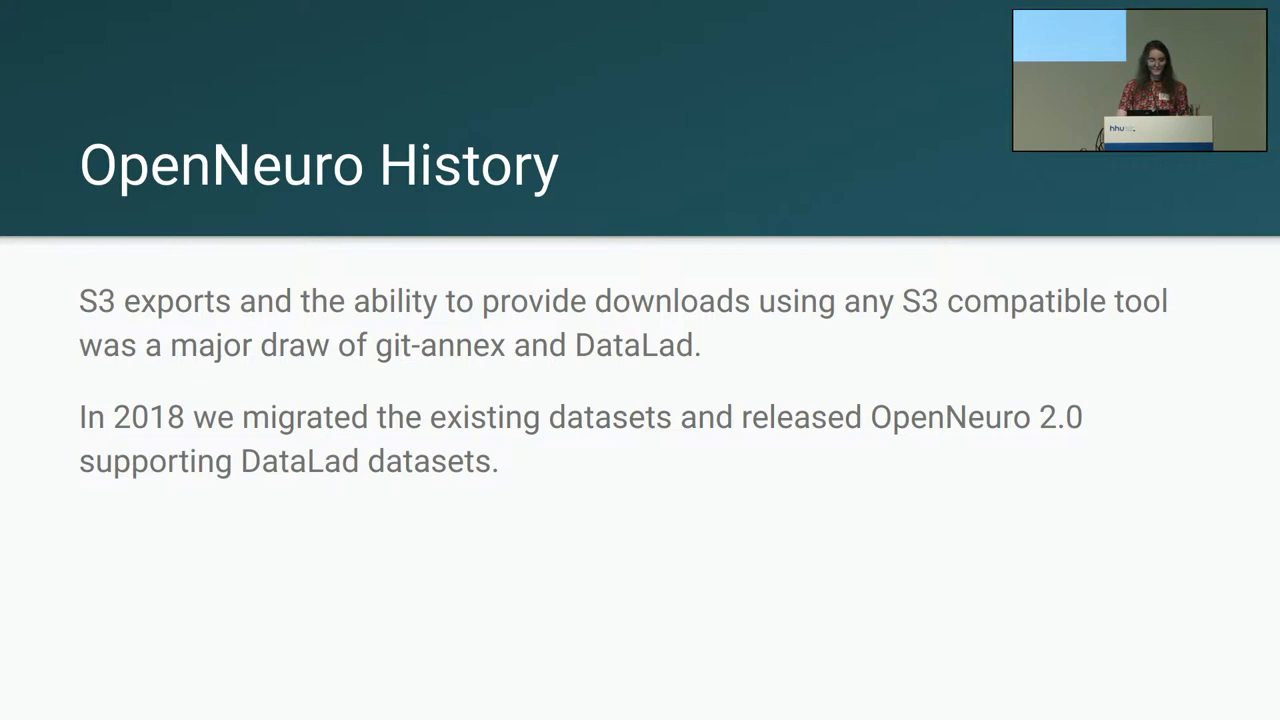
key("Right")
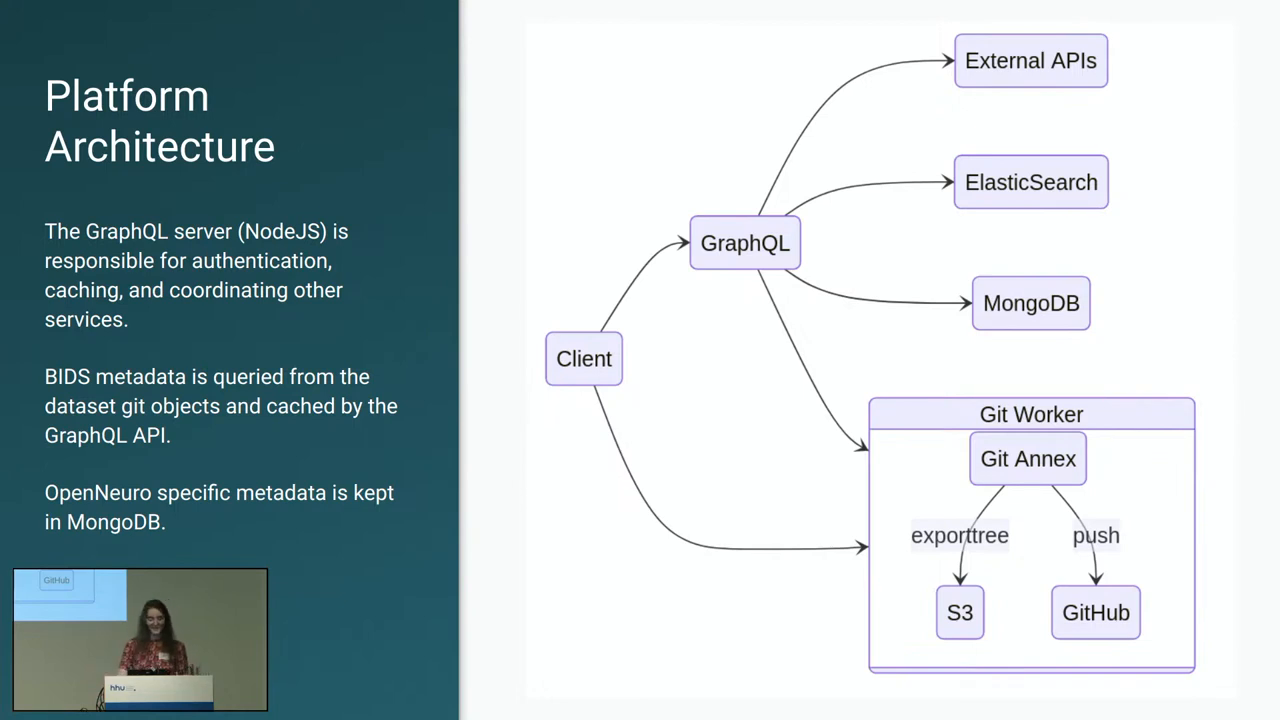
key("Right")
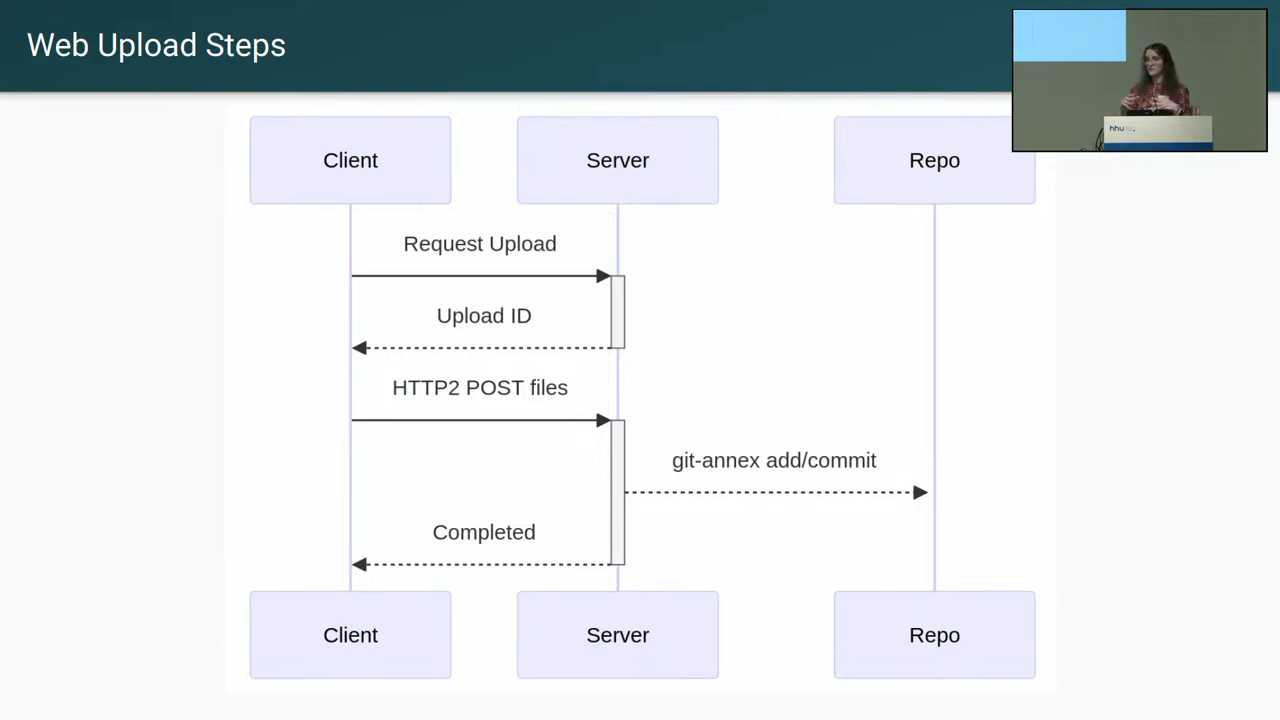
key("Right")
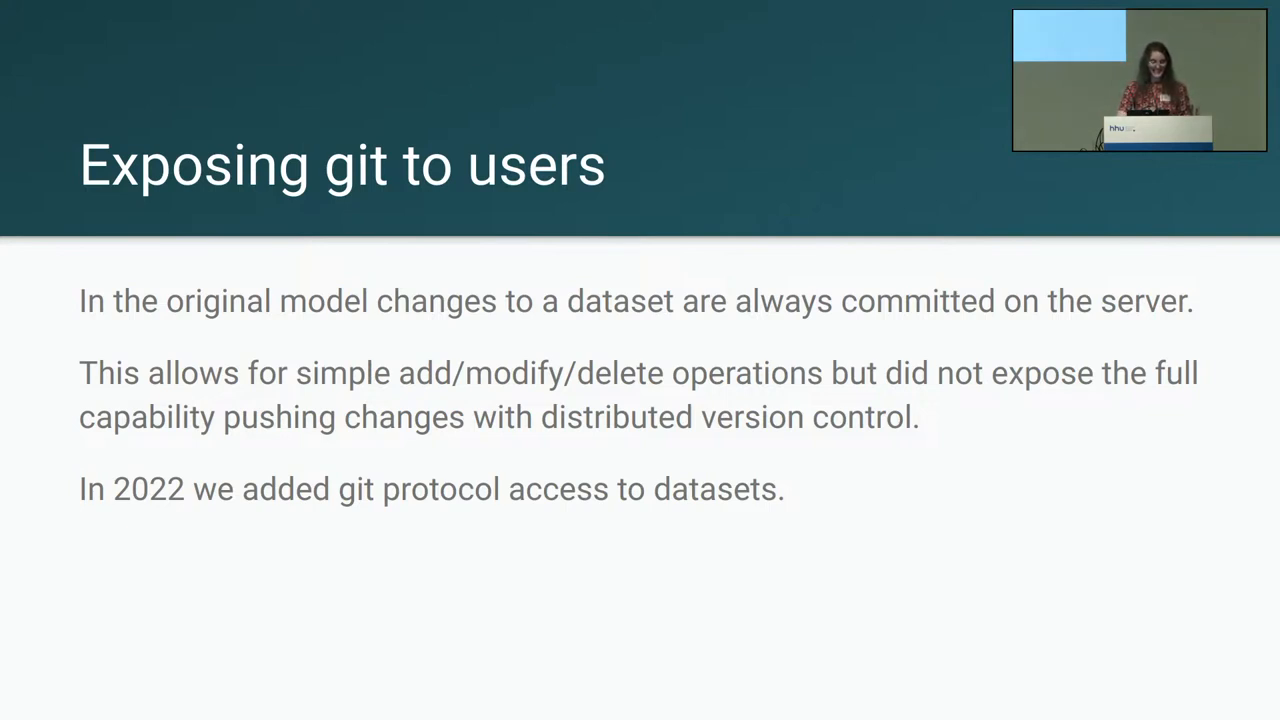
key("Right")
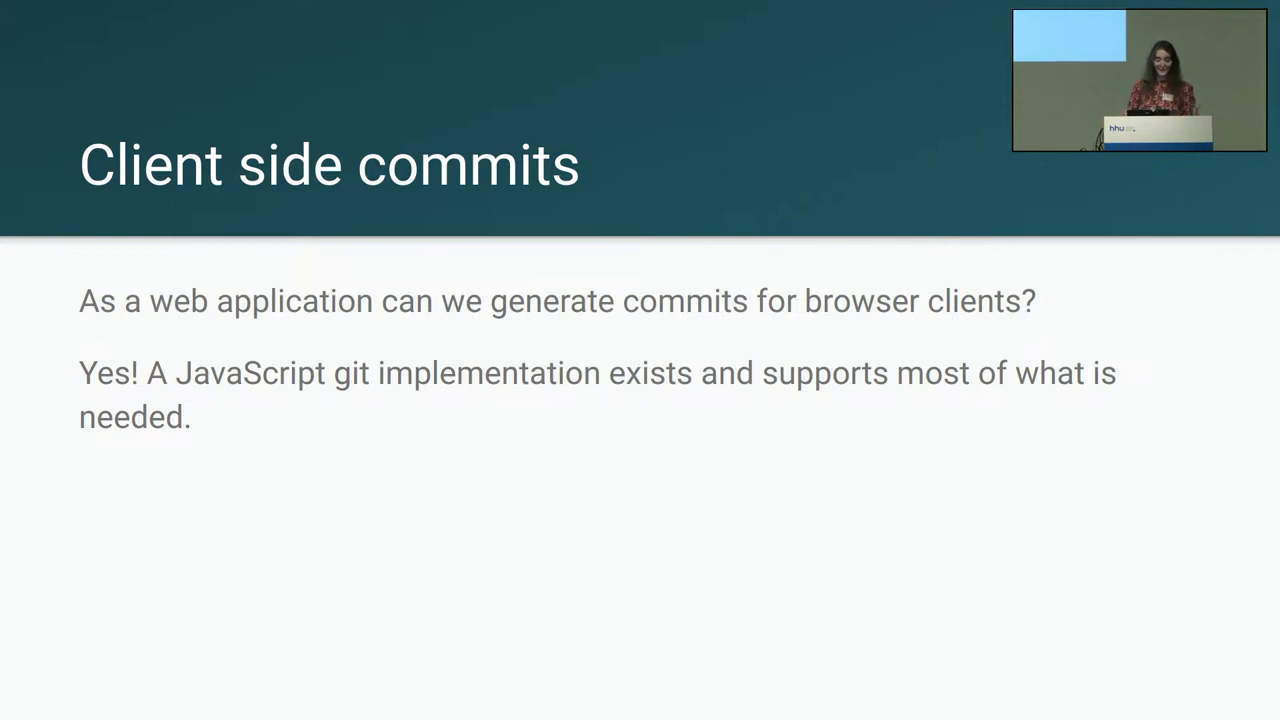
key("Right")
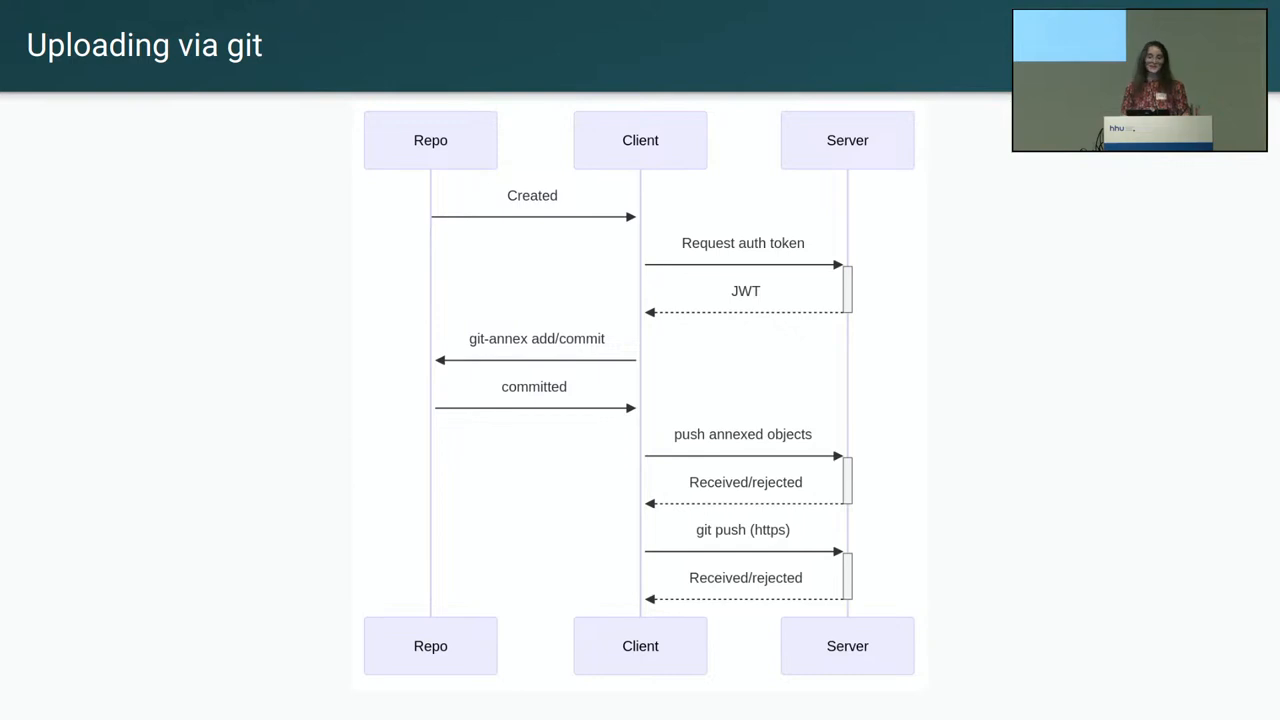
key("Right")
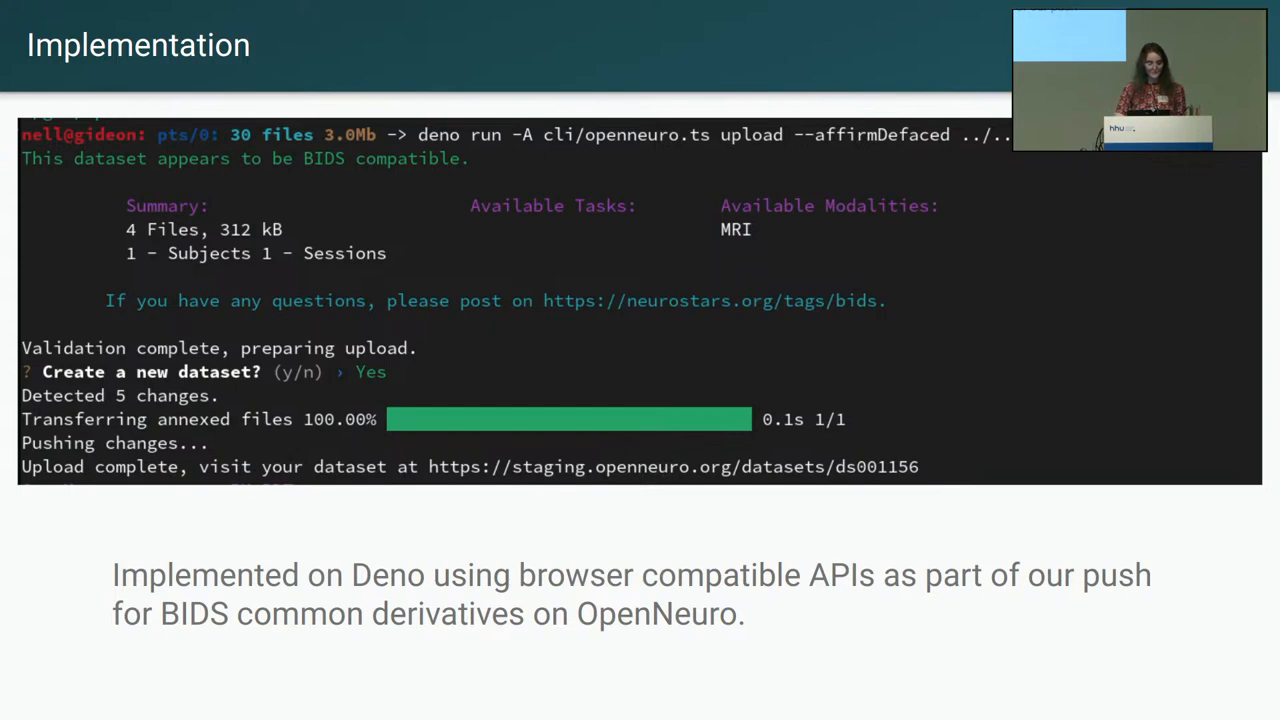
key("Right")
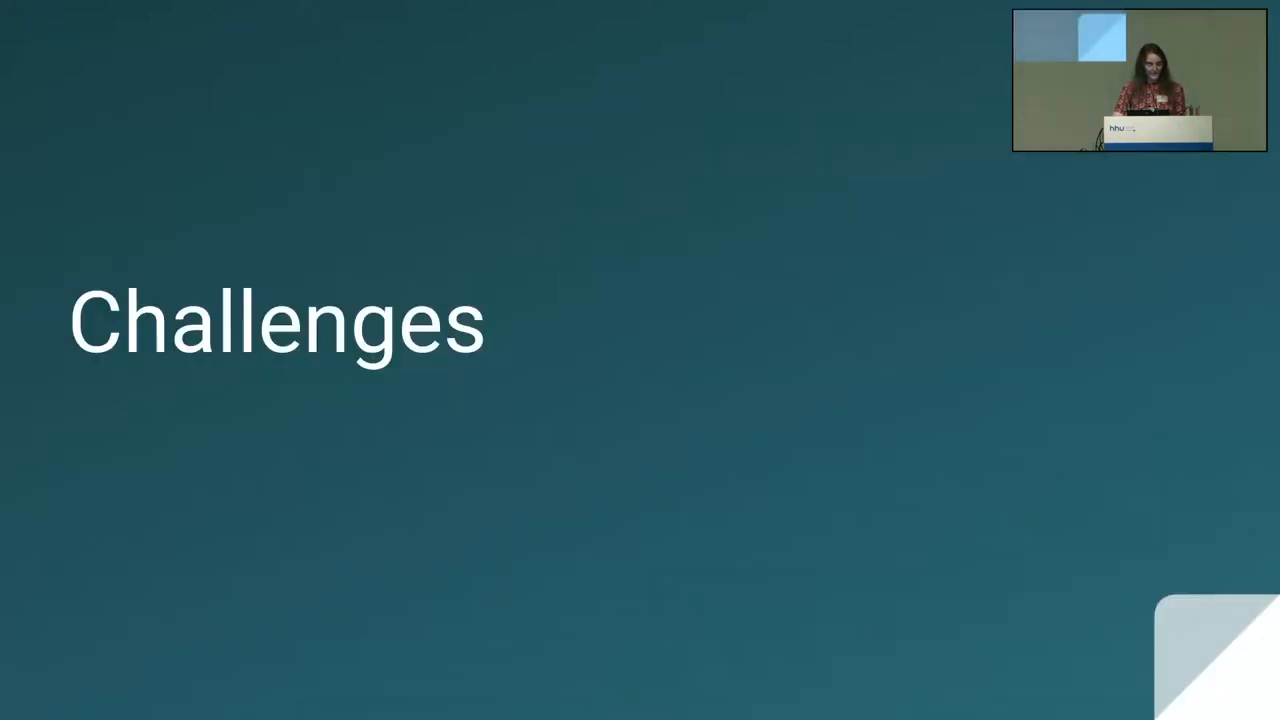
key("Right")
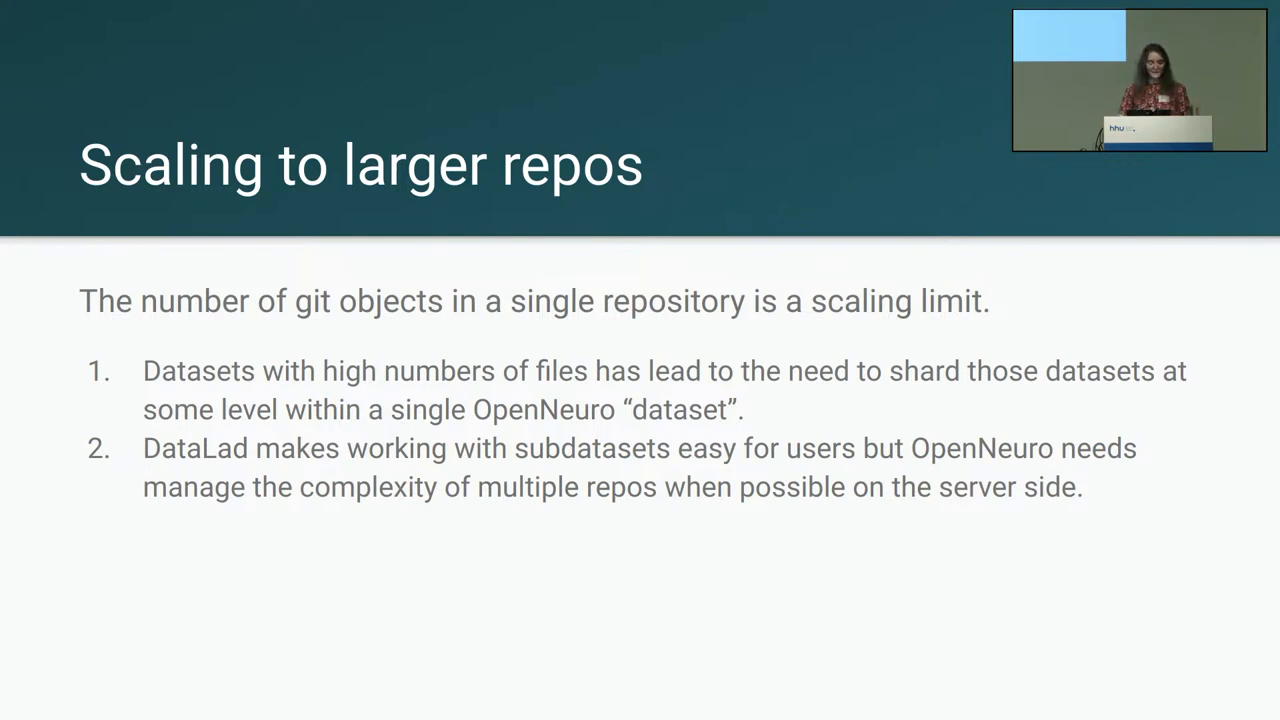
key("Right")
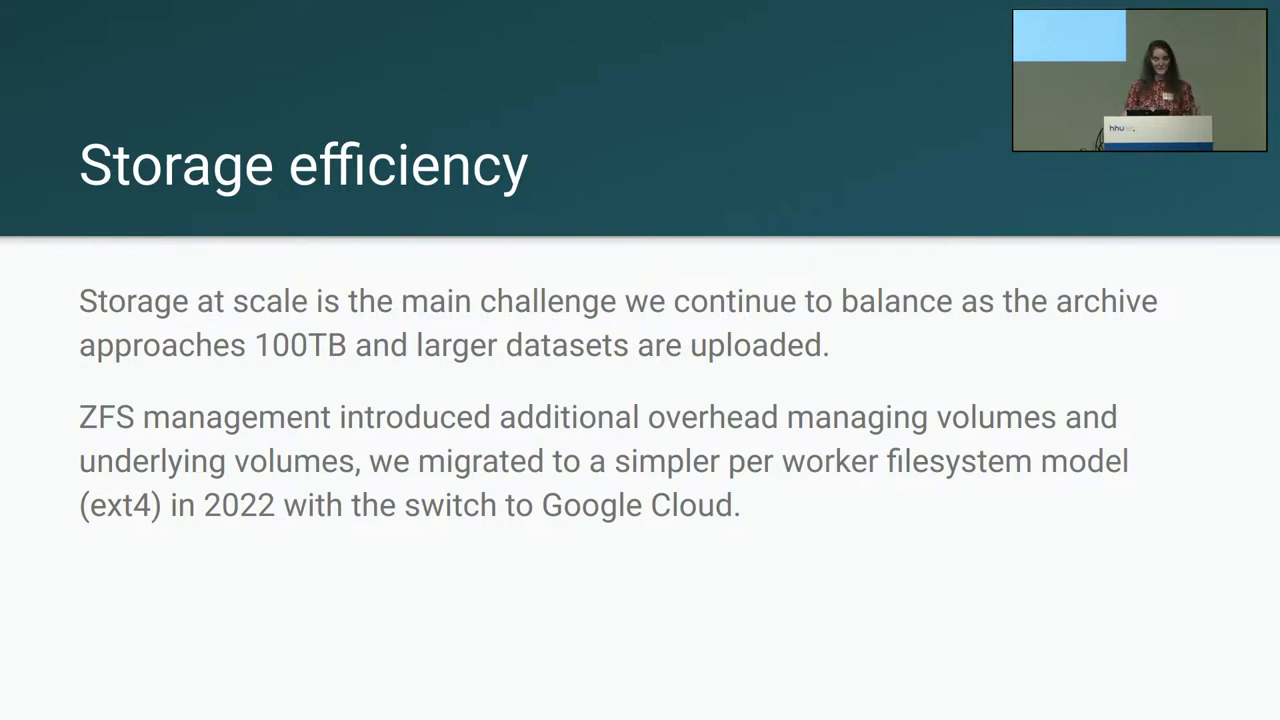
key("Right")
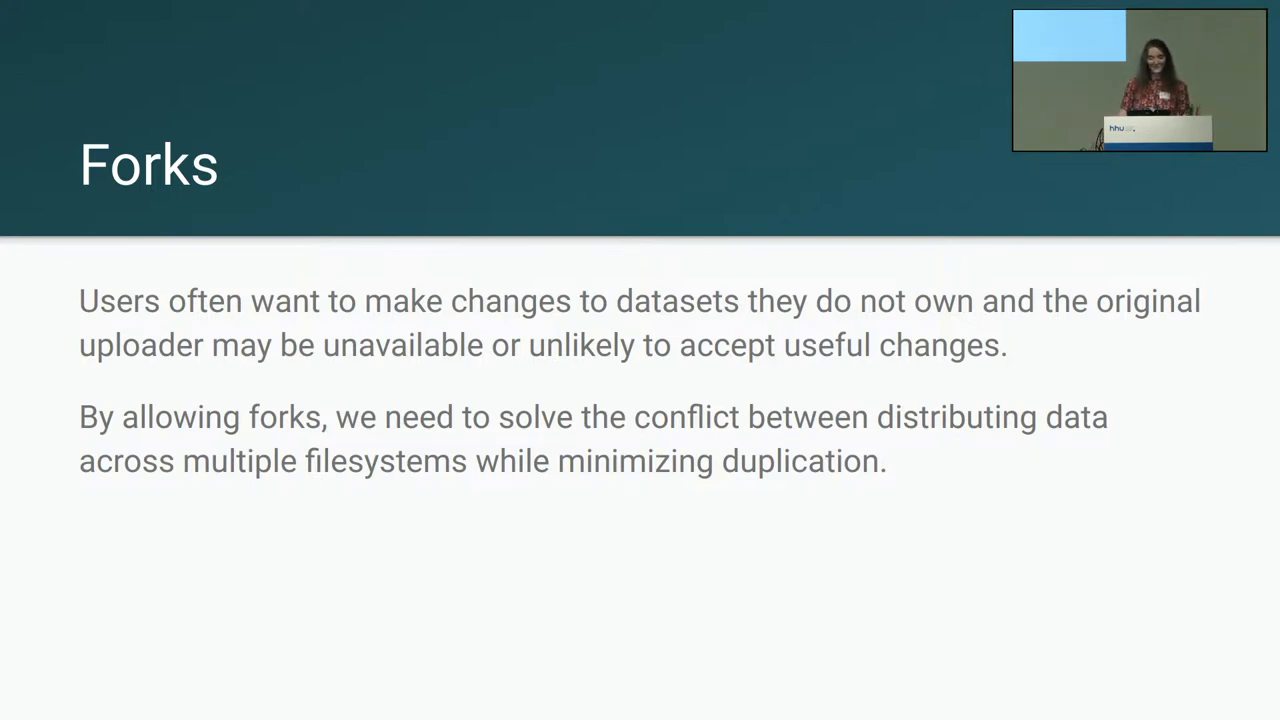